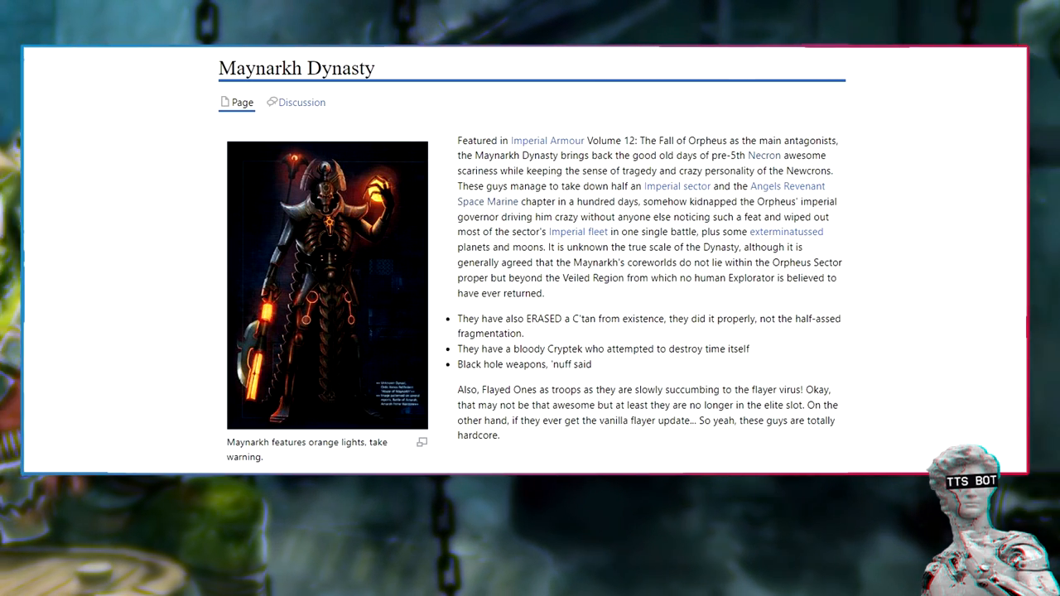
Scroll down the Maynarkh Dynasty article to read its opening description.
scroll("down", 3)
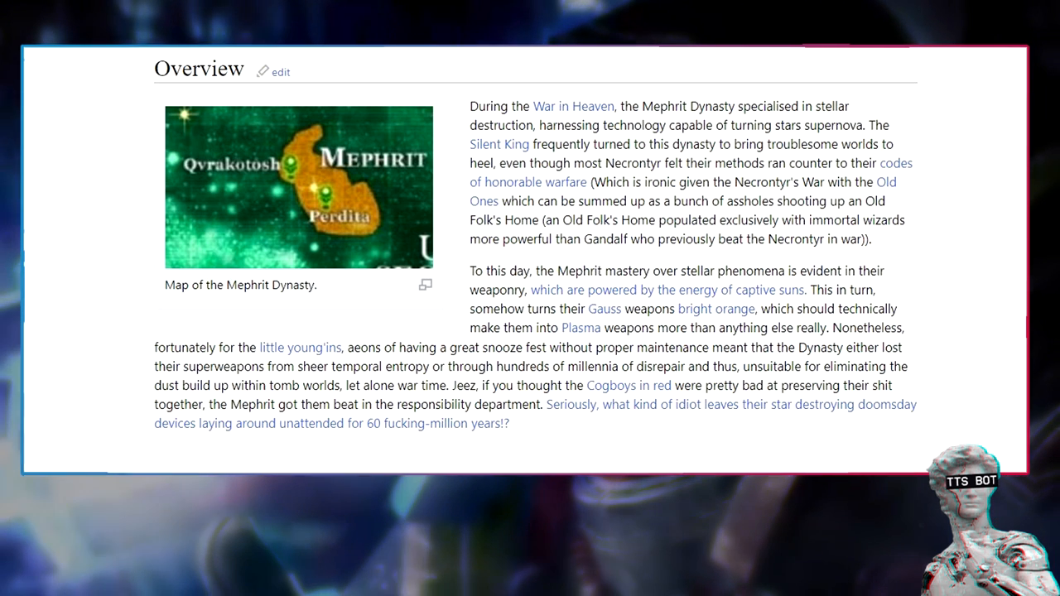
scroll("down", 3)
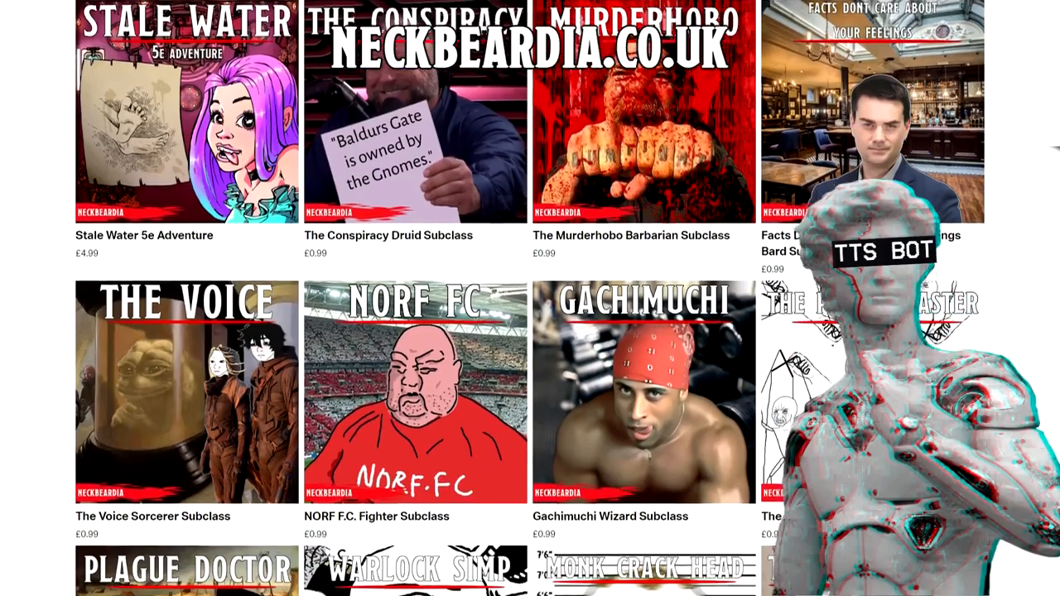
Scroll down the miniatures product grid past Obsidian Orcs to Vampire Strigoi and The Grey Wizard.
scroll("down", 3)
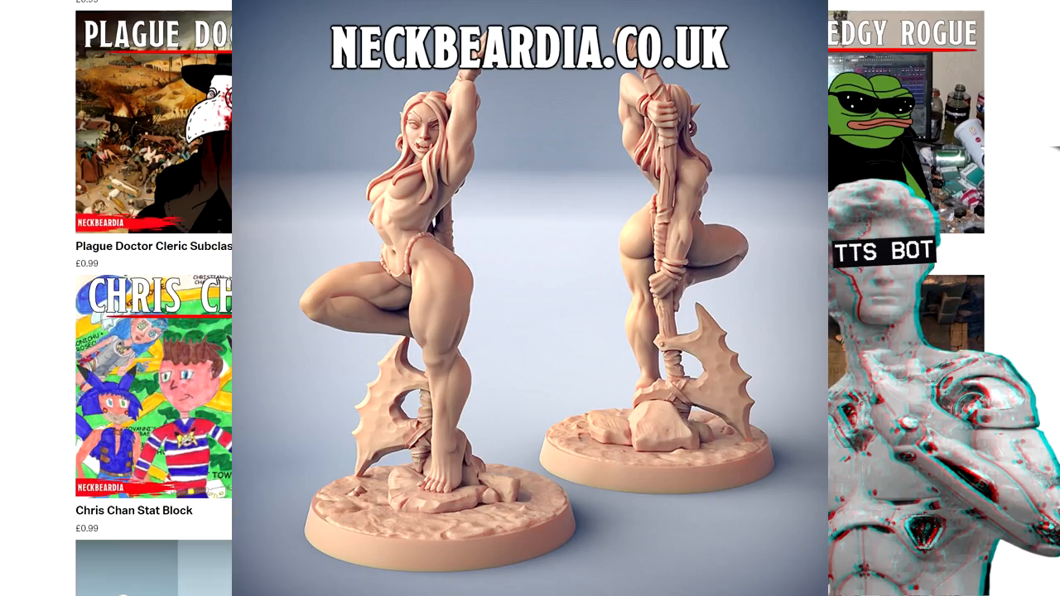
scroll("down", 3)
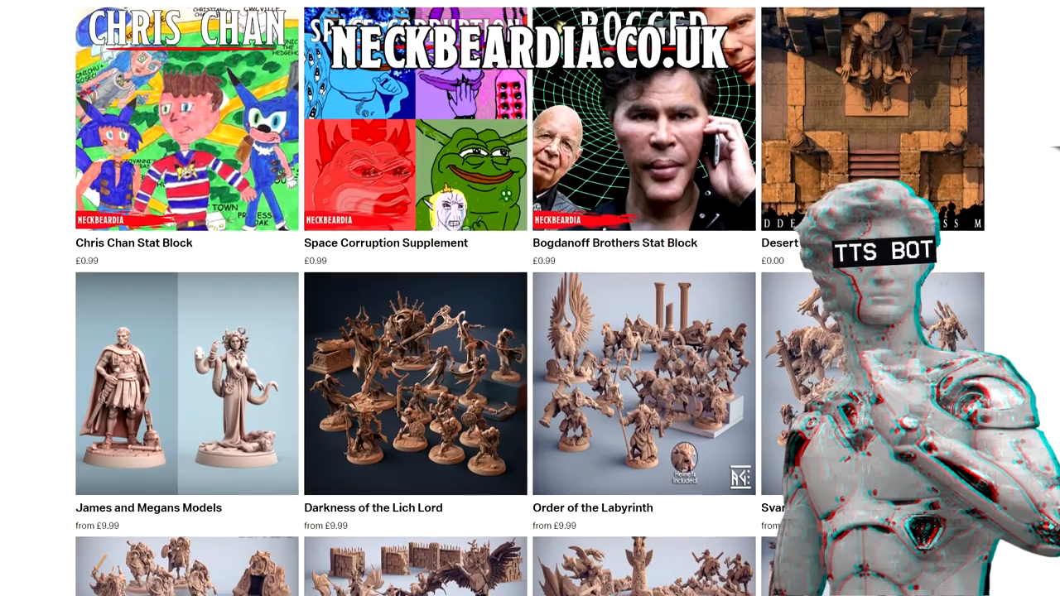
scroll("down", 3)
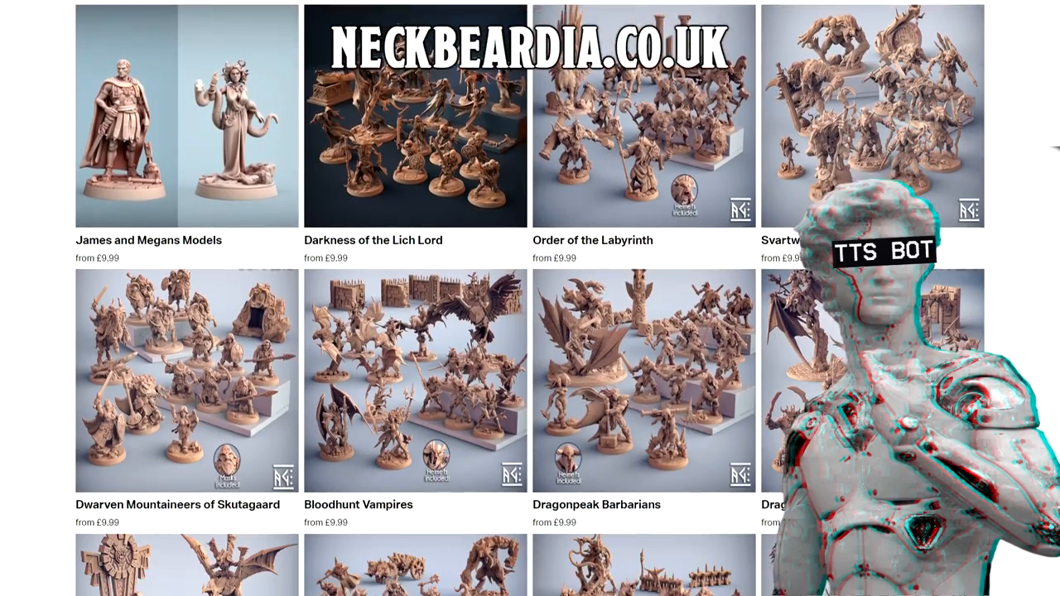
scroll("down", 3)
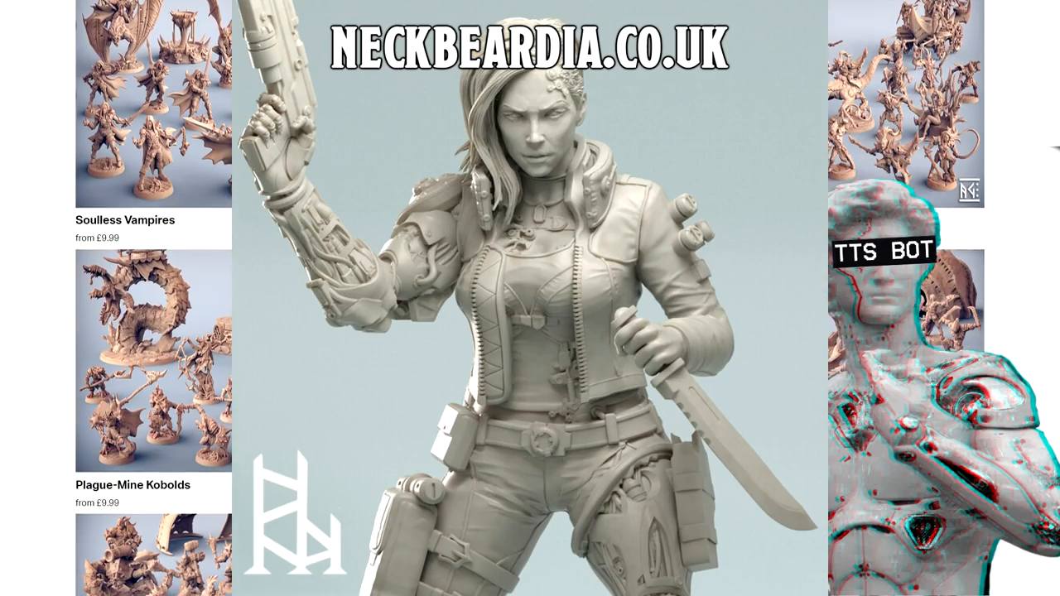
scroll("down", 3)
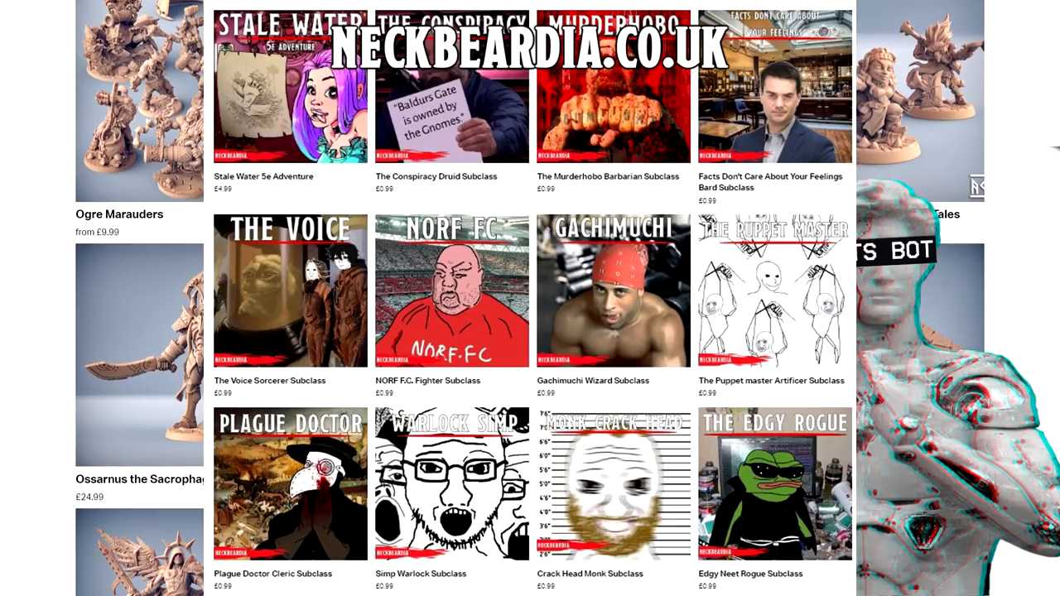
scroll("down", 3)
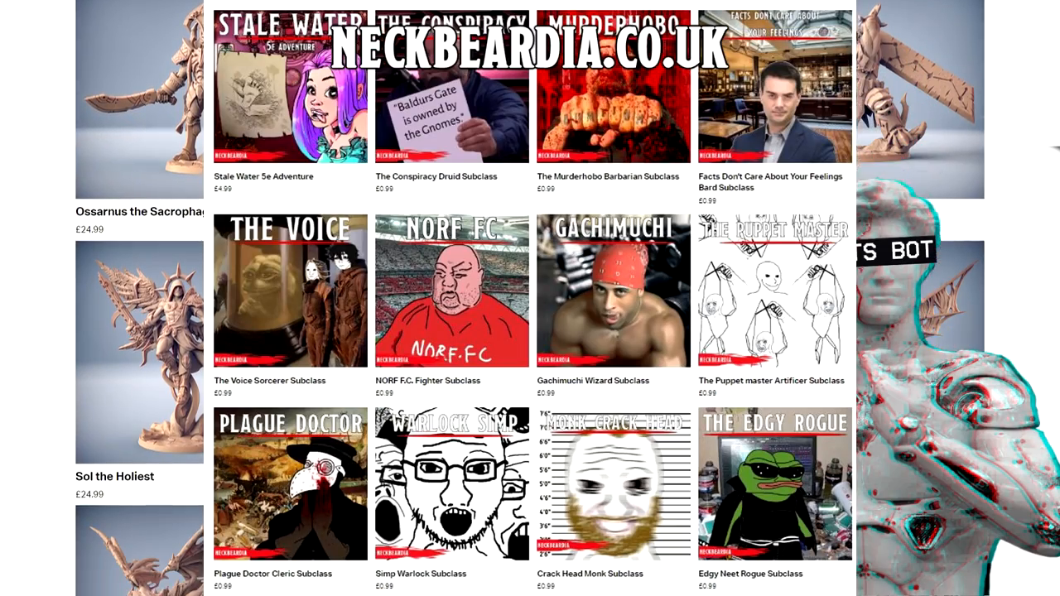
scroll("down", 3)
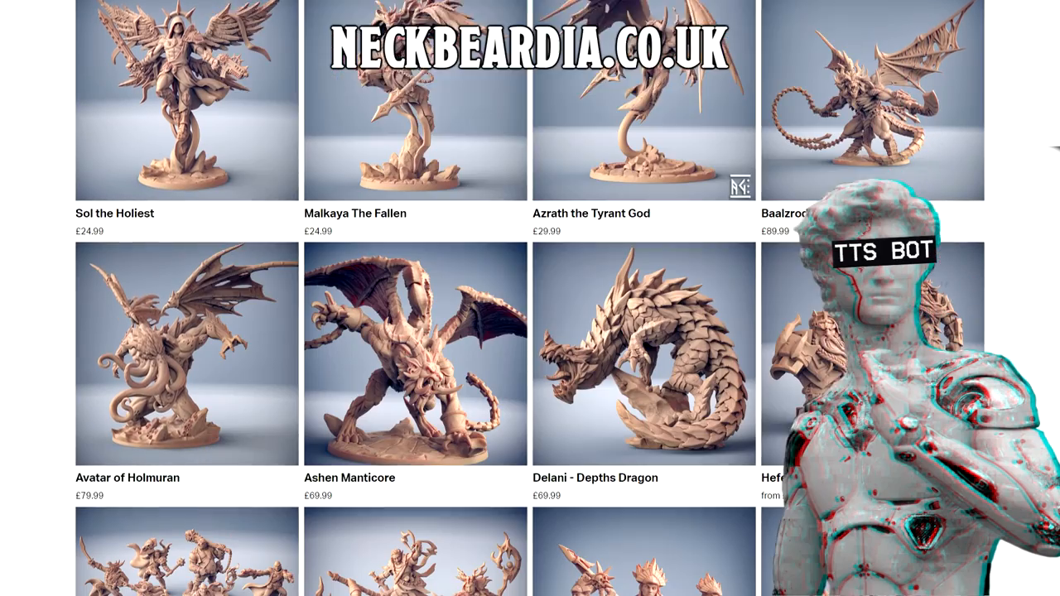
scroll("down", 3)
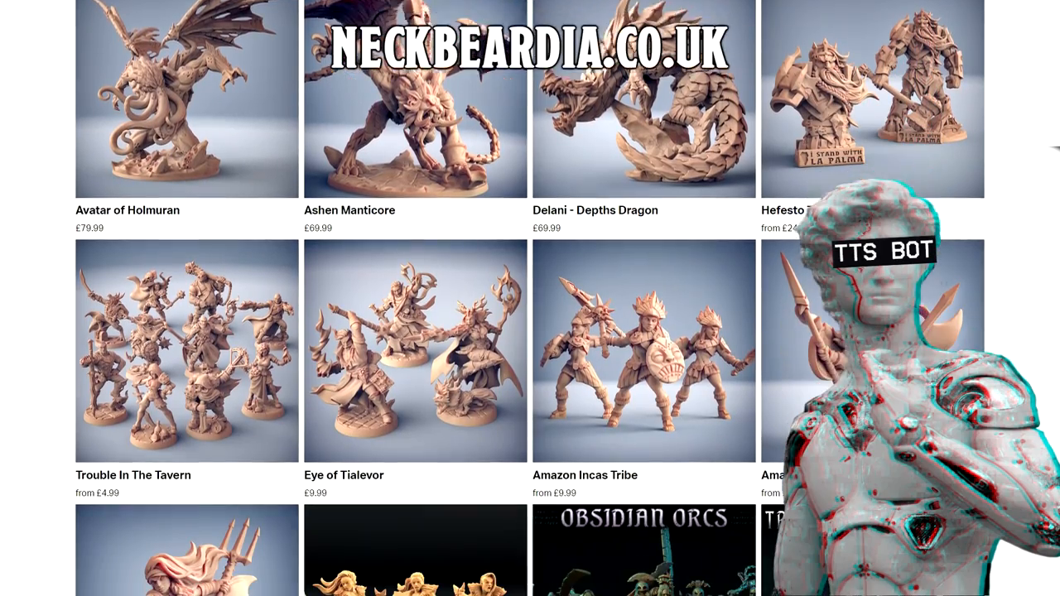
scroll("down", 3)
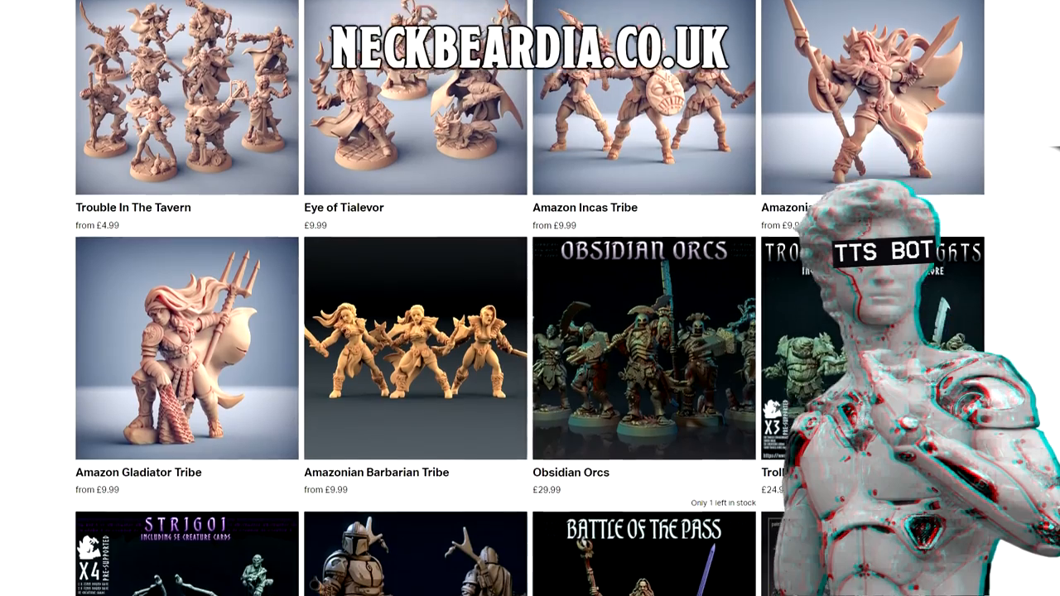
scroll("down", 3)
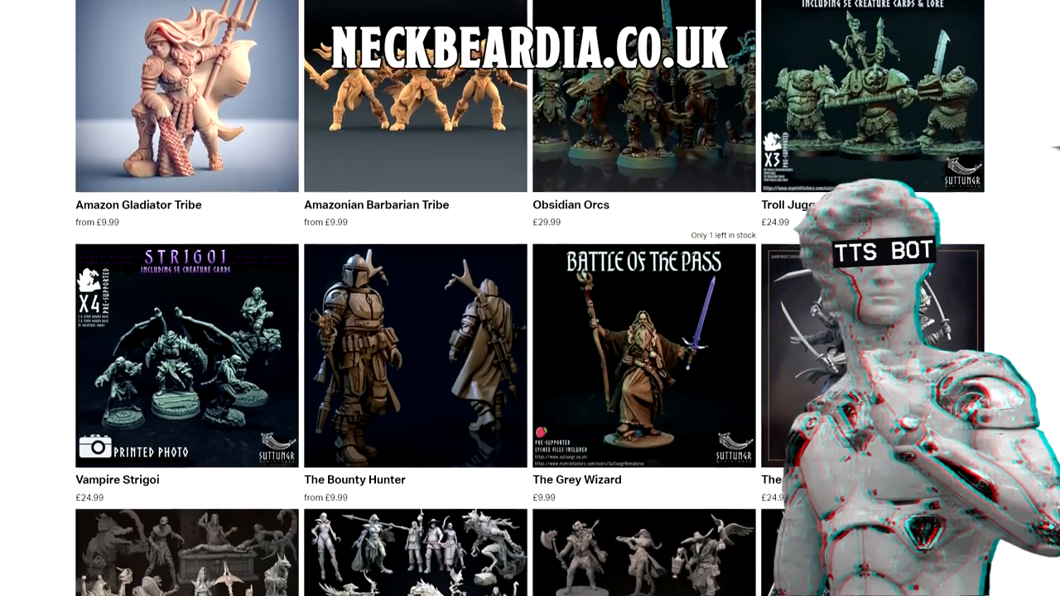
scroll("down", 3)
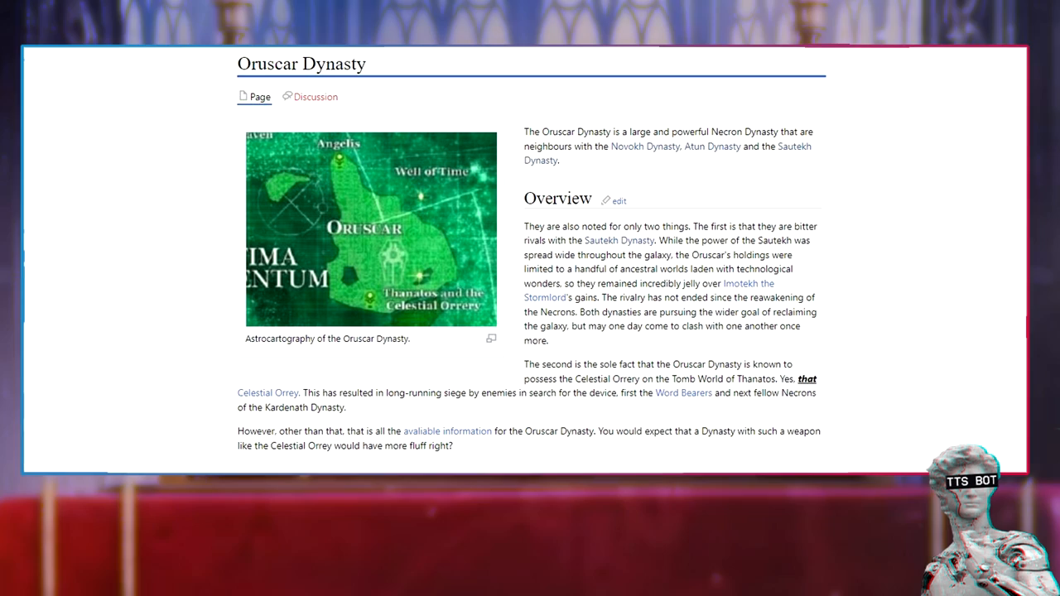
Follow the Celestial Orrey link and scroll to its description section.
left_click(268, 393)
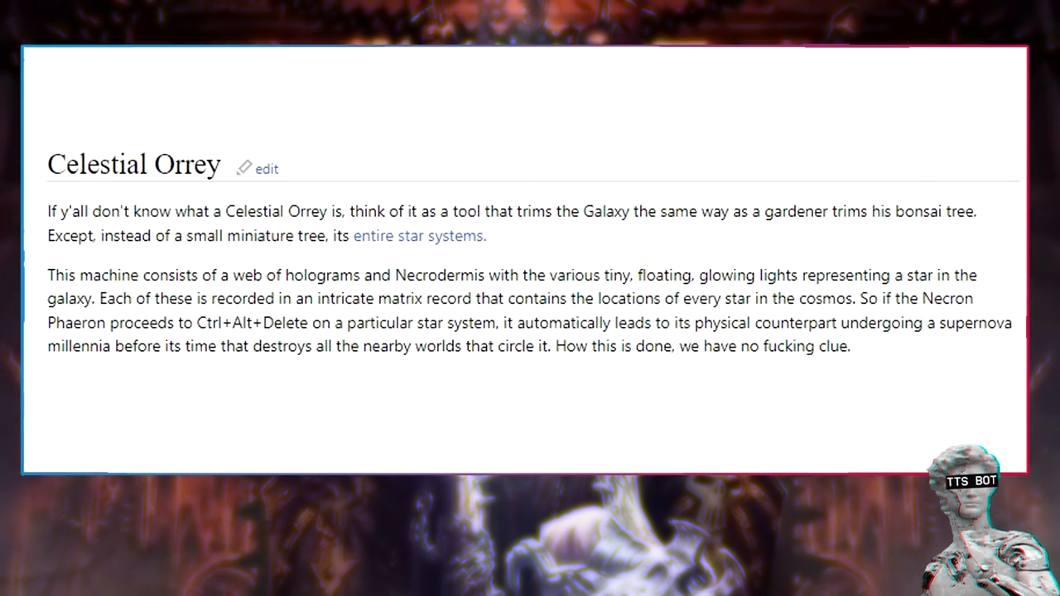
scroll("down", 3)
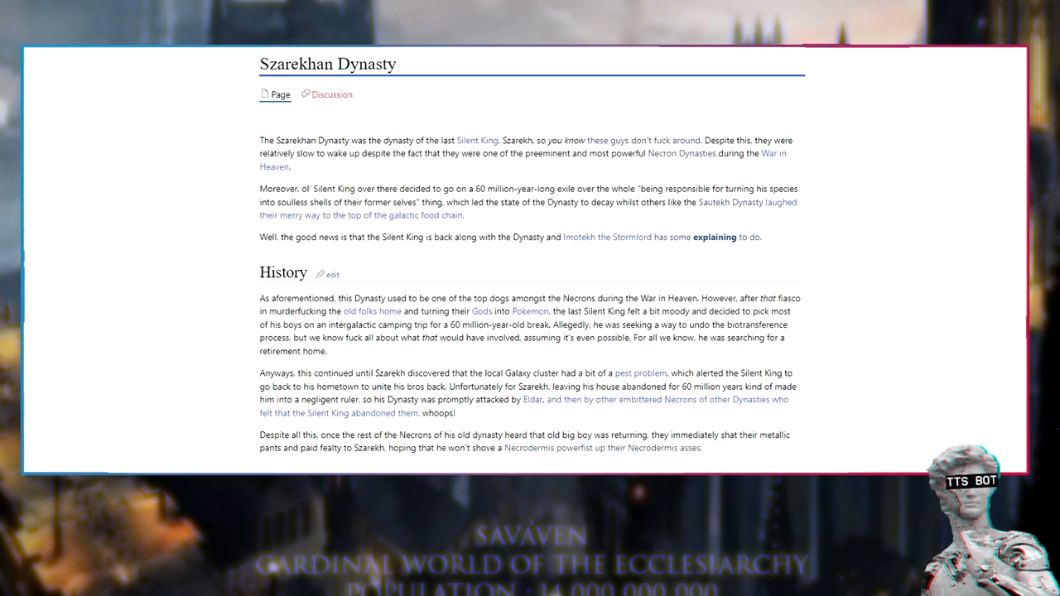
Scroll down past History to the Famous Individuals and Trivia sections naming Szarekh.
scroll("down", 3)
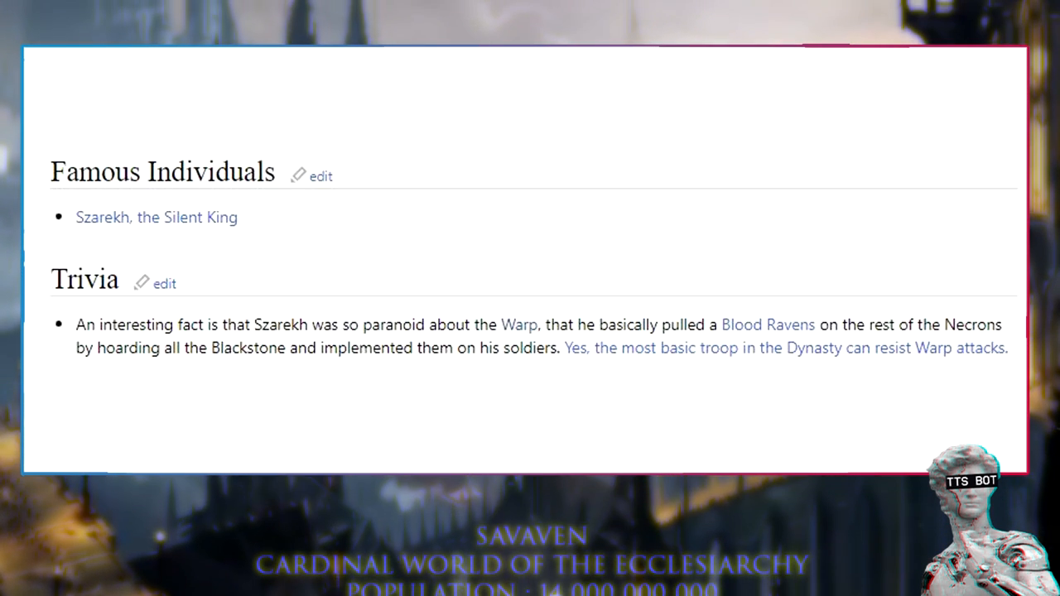